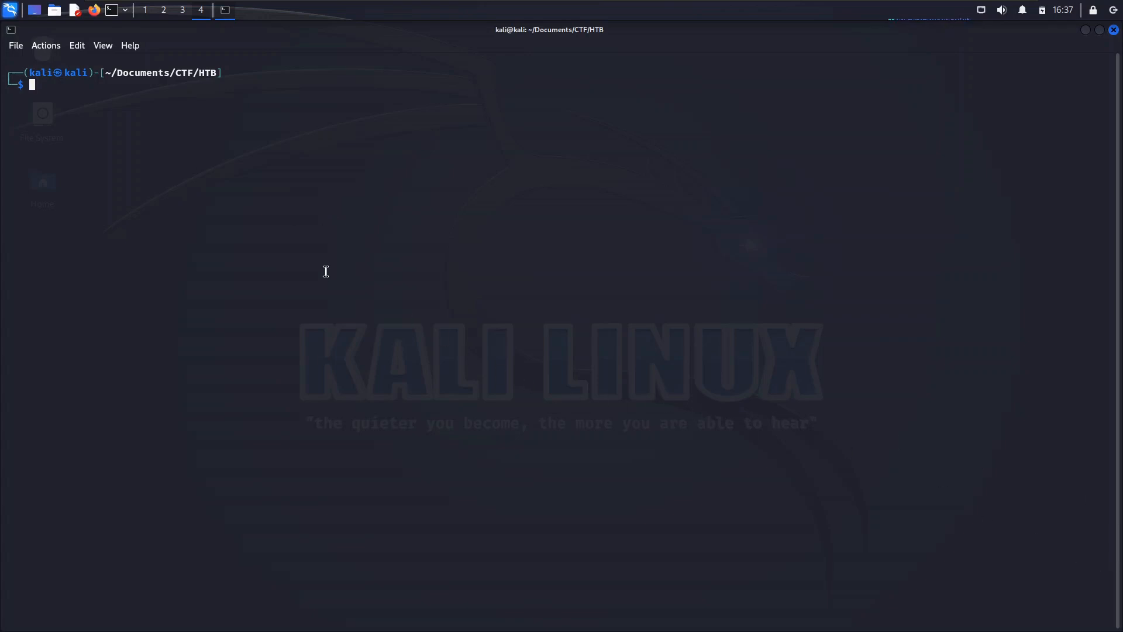
Connect to the flag service at 94.237.49.182 port 58822 with nc.
{"action": "type", "text": "nc 94.237.49.182 58822"}
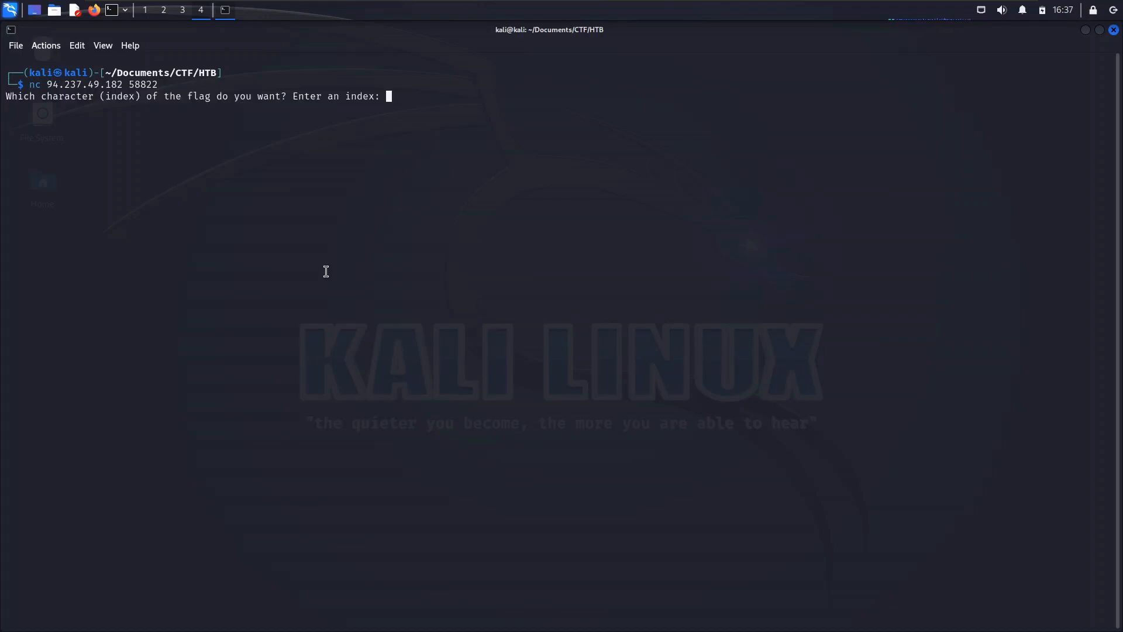
{"action": "mouse_move", "coordinate": [69, 109]}
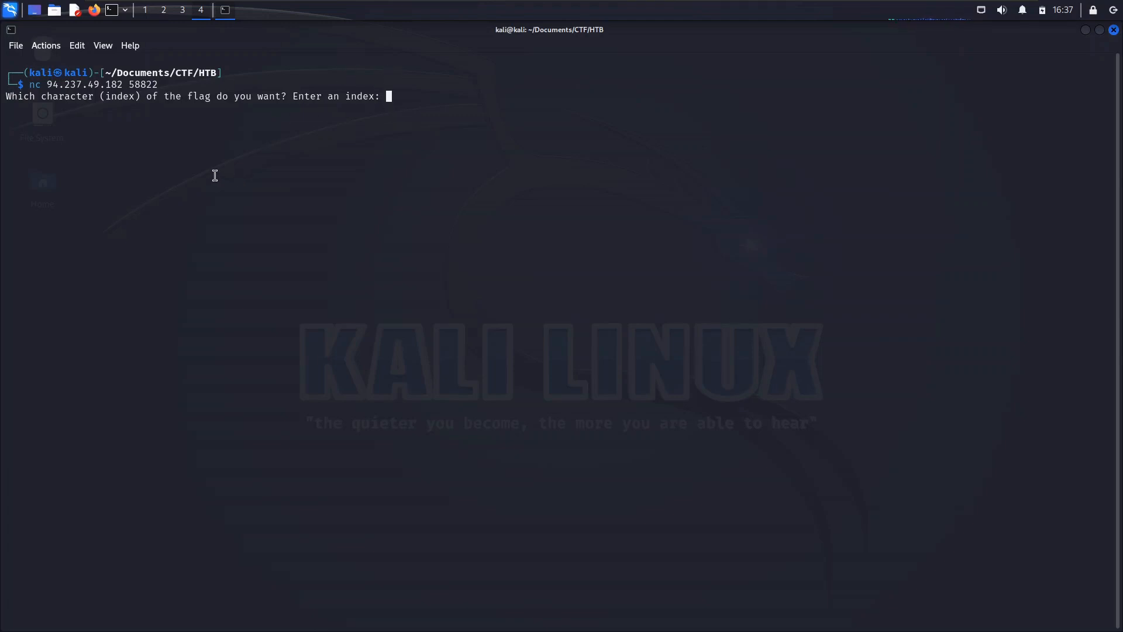
{"action": "mouse_move", "coordinate": [471, 145]}
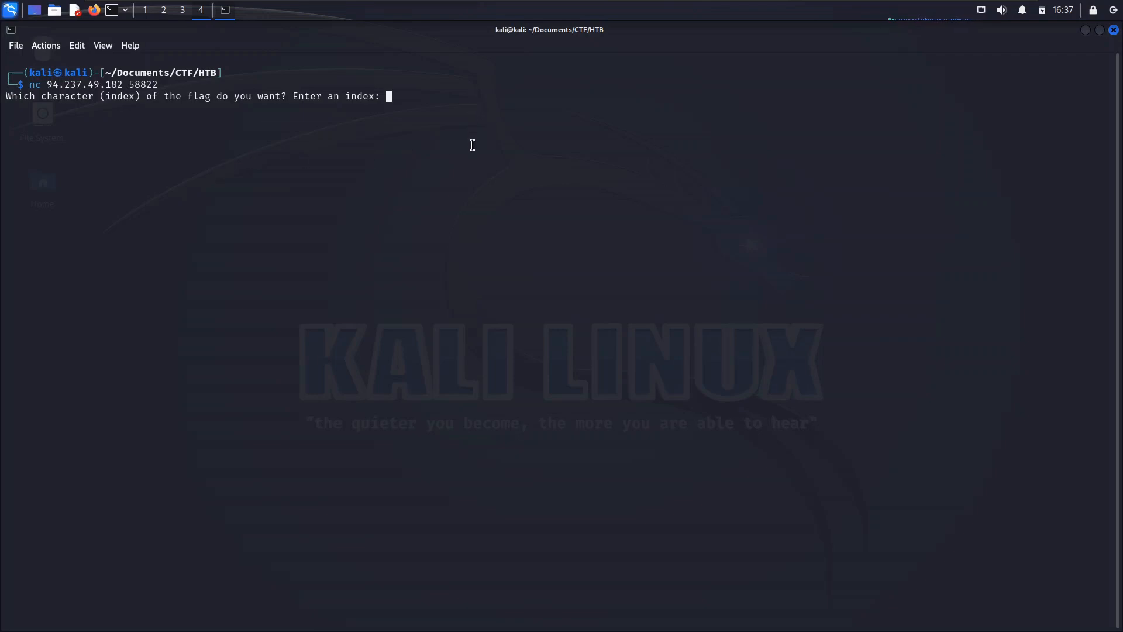
Query indexes 0, 1 and 2, returning the flag characters H, T and B.
{"action": "type", "text": "0"}
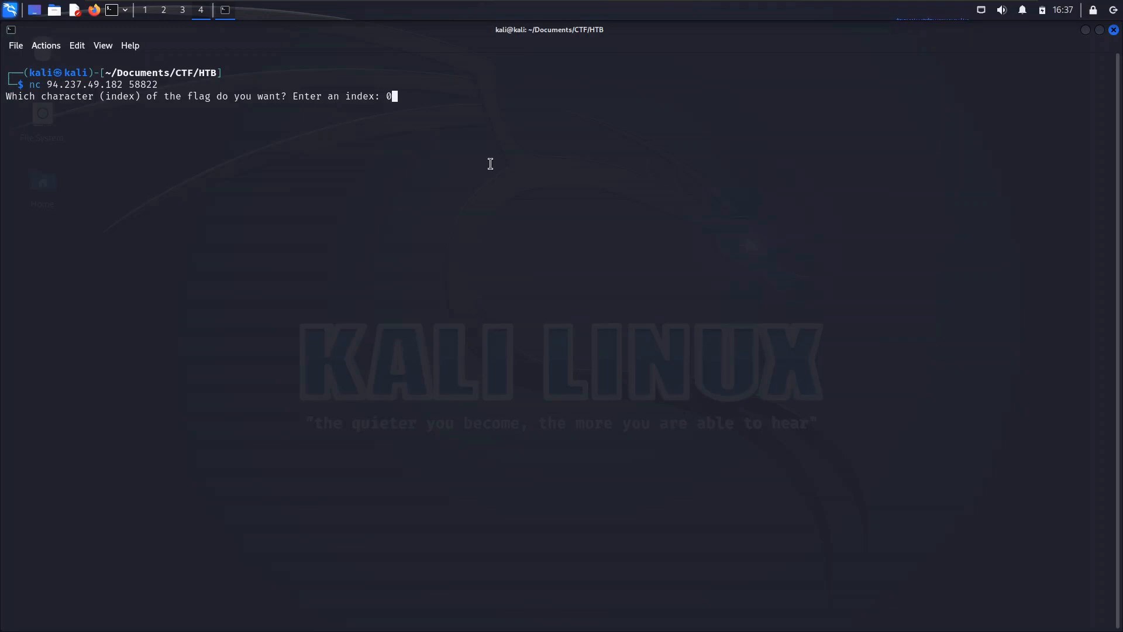
{"action": "key", "text": "Return"}
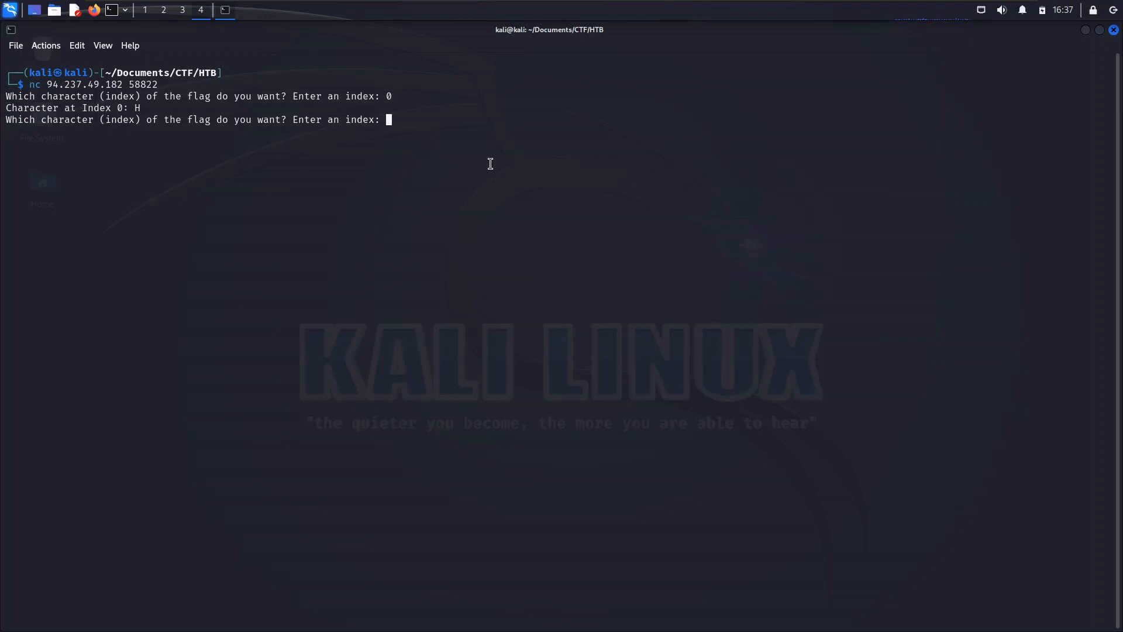
{"action": "type", "text": "1"}
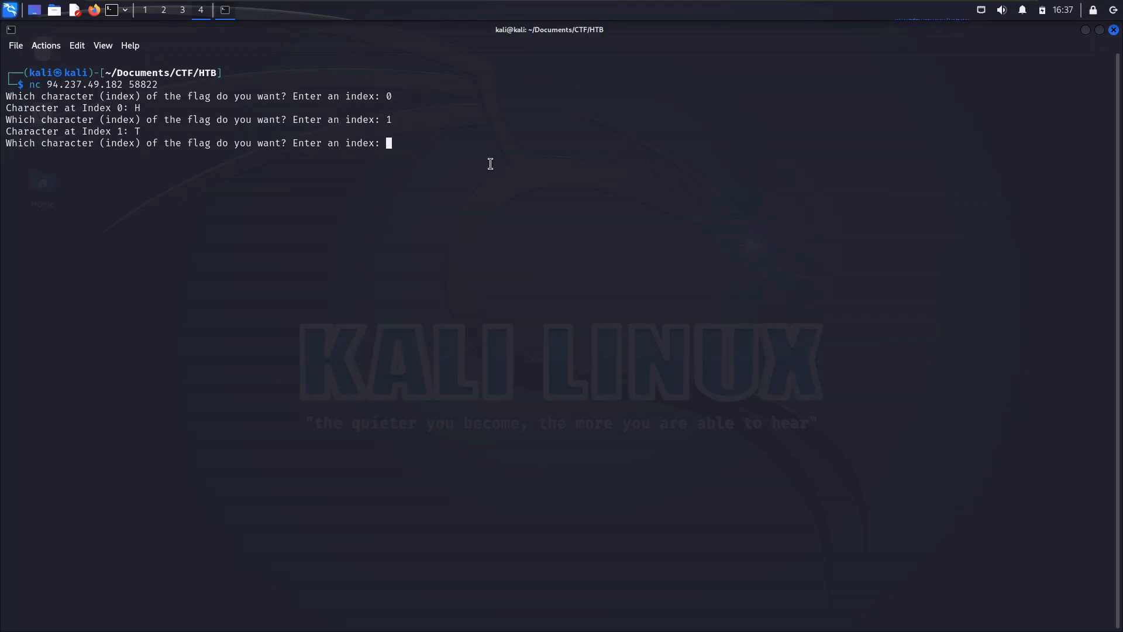
{"action": "type", "text": "2"}
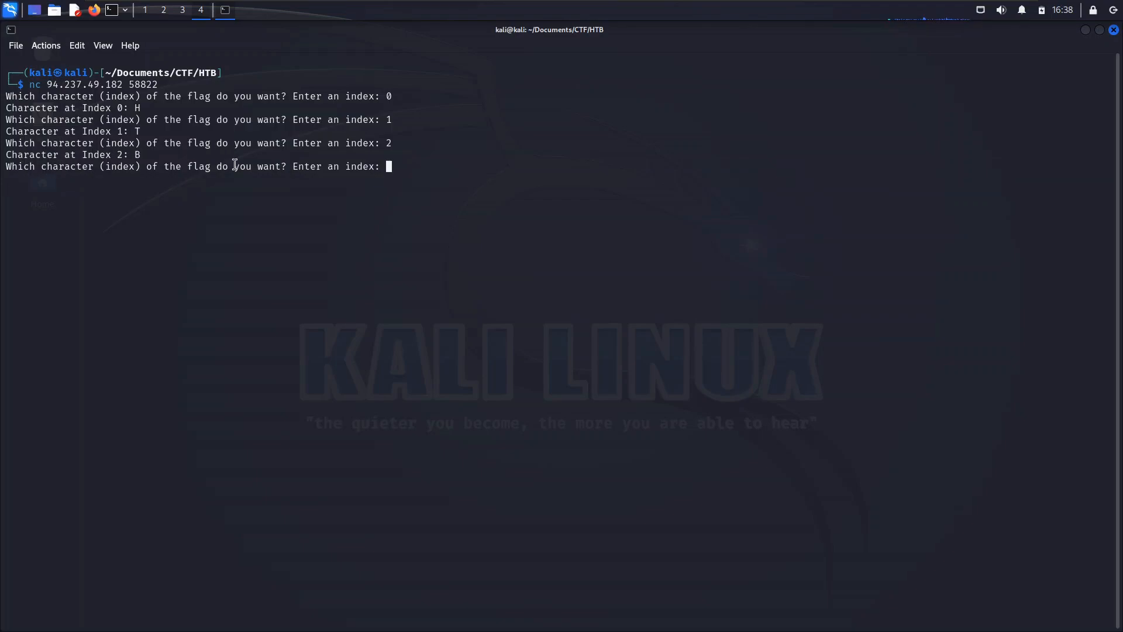
{"action": "mouse_move", "coordinate": [327, 174]}
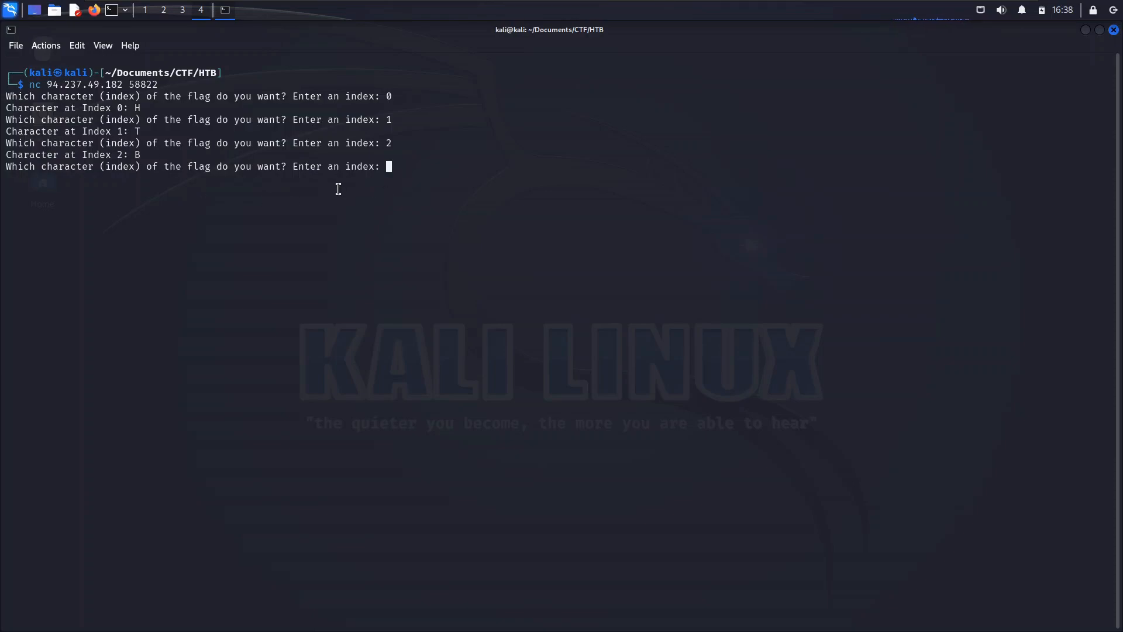
{"action": "mouse_move", "coordinate": [326, 204]}
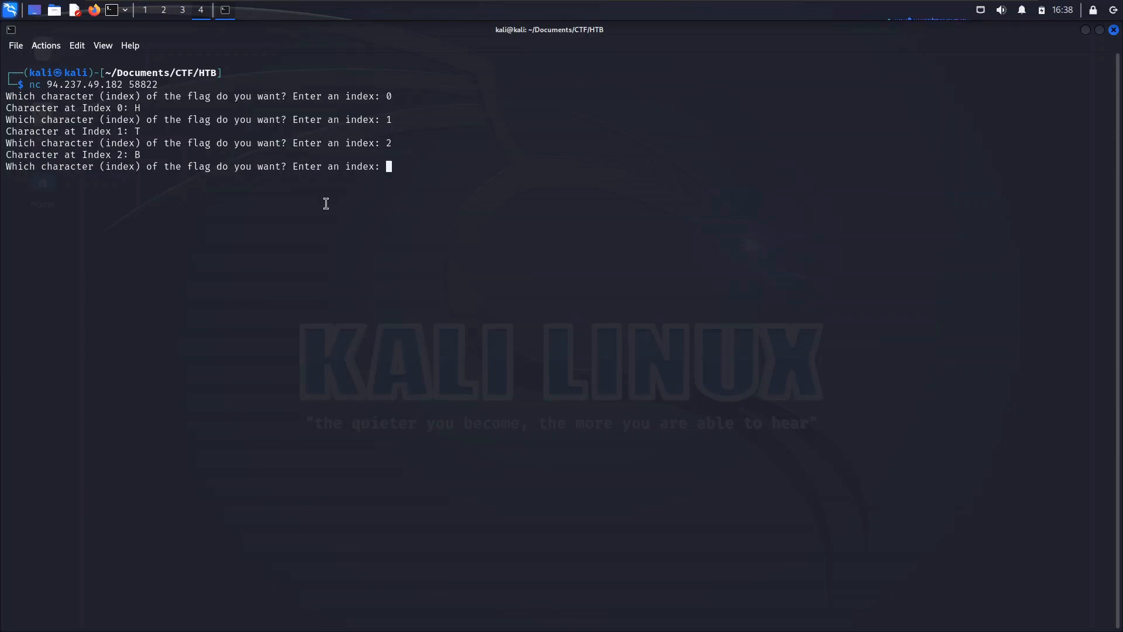
{"action": "mouse_move", "coordinate": [340, 191]}
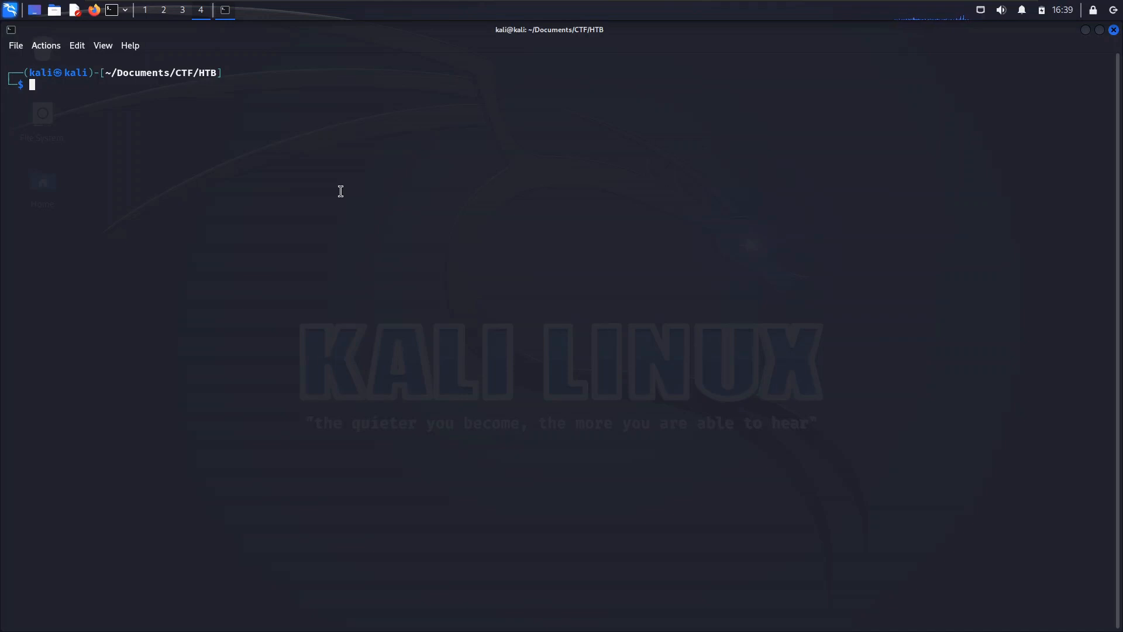
{"action": "type", "text": "vim character.sh"}
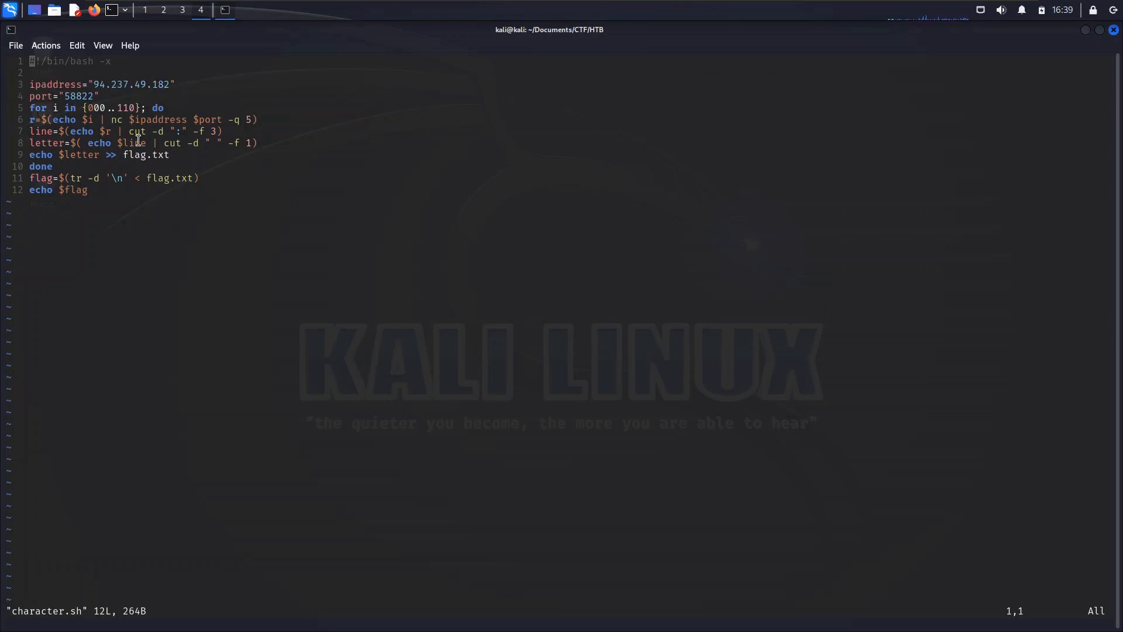
{"action": "mouse_move", "coordinate": [231, 400]}
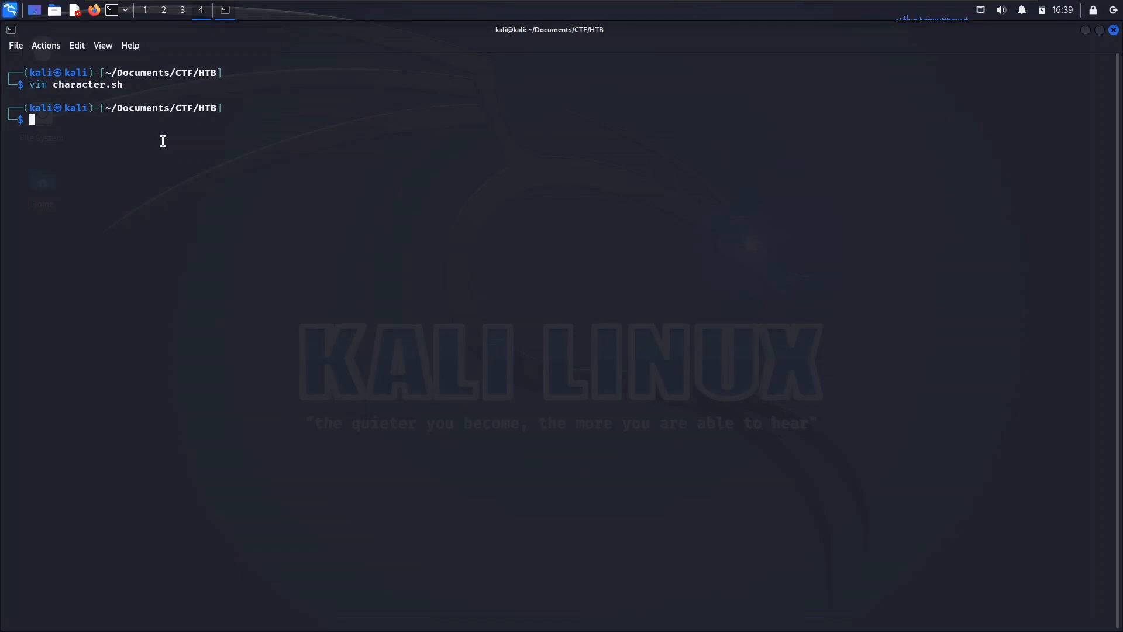
Reconnect to the flag service and probe indexes 50, 100 and 110 for the flag's length.
{"action": "type", "text": "nc 94.237.49.182 58822"}
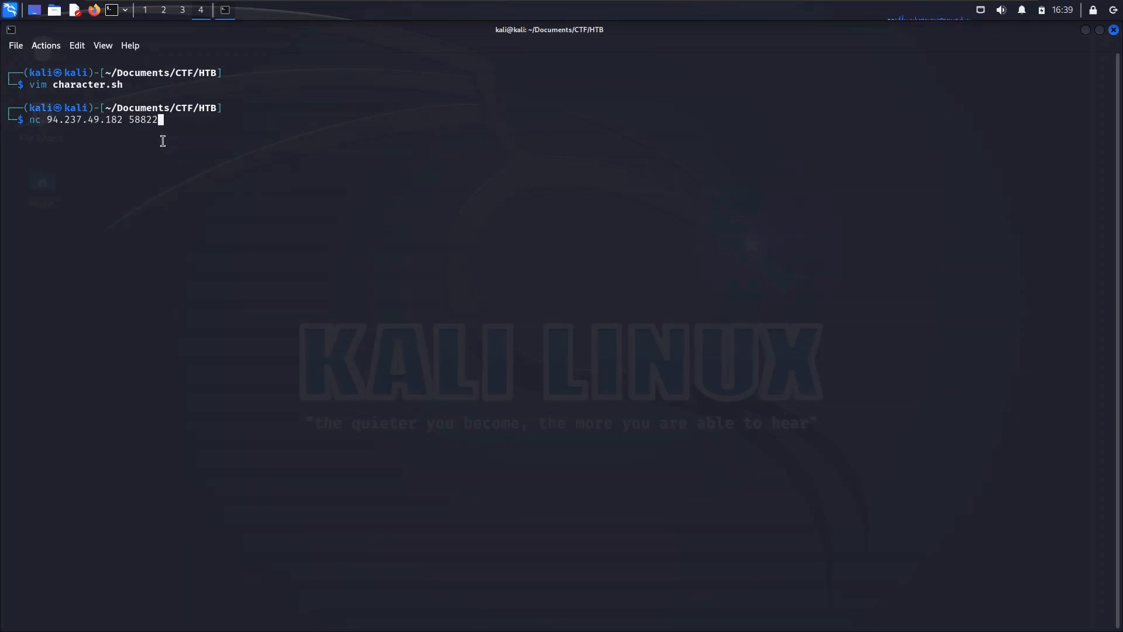
{"action": "key", "text": "Return"}
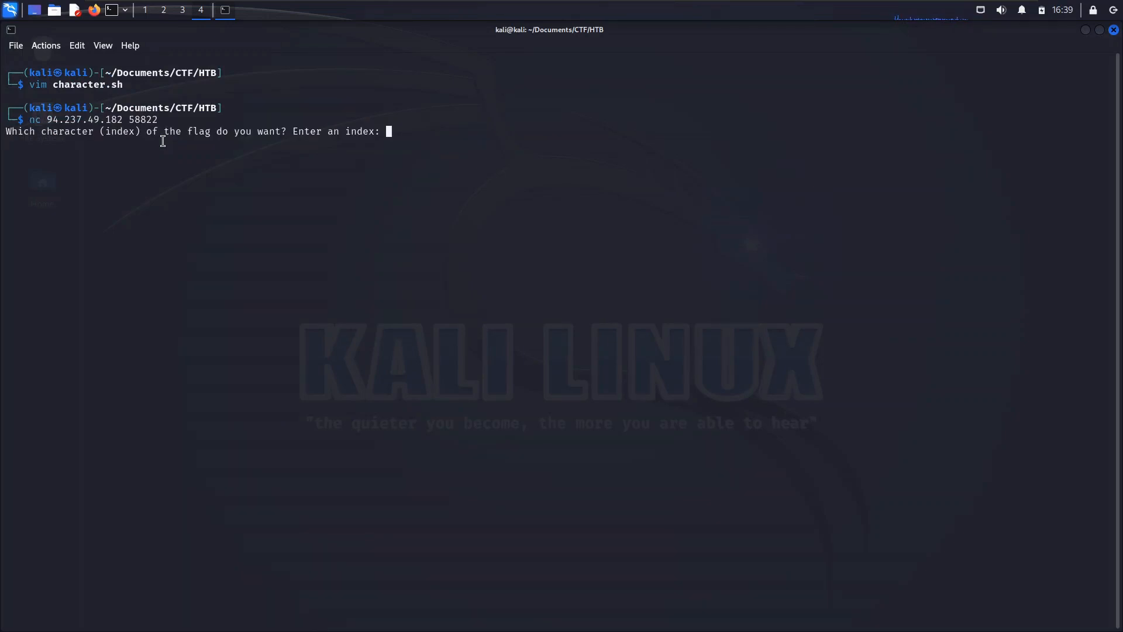
{"action": "mouse_move", "coordinate": [271, 215]}
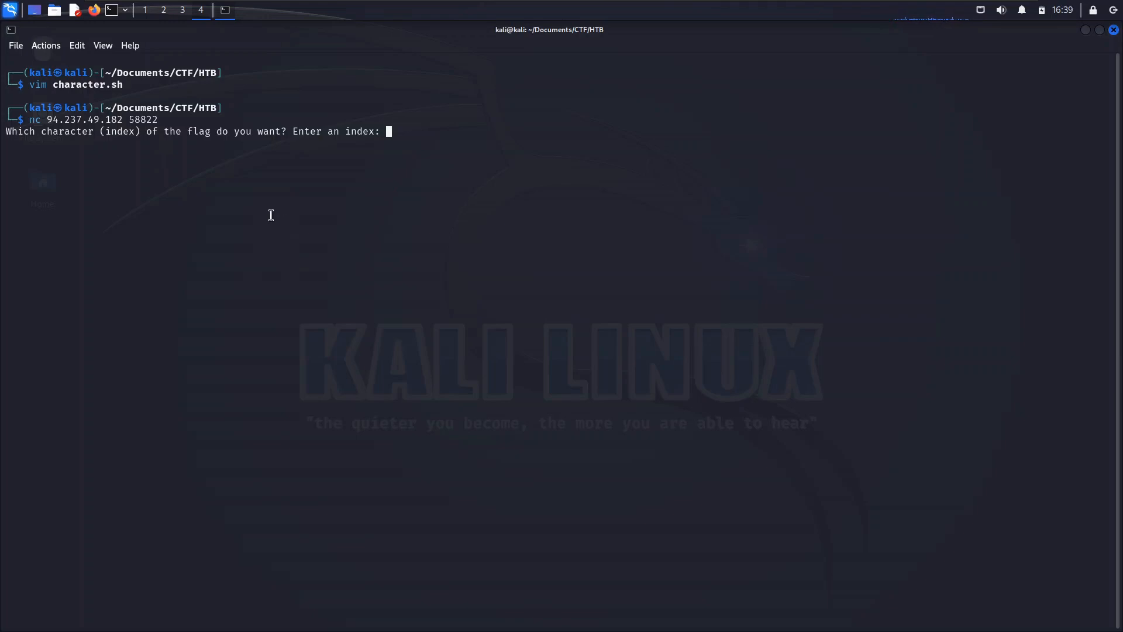
{"action": "type", "text": "50"}
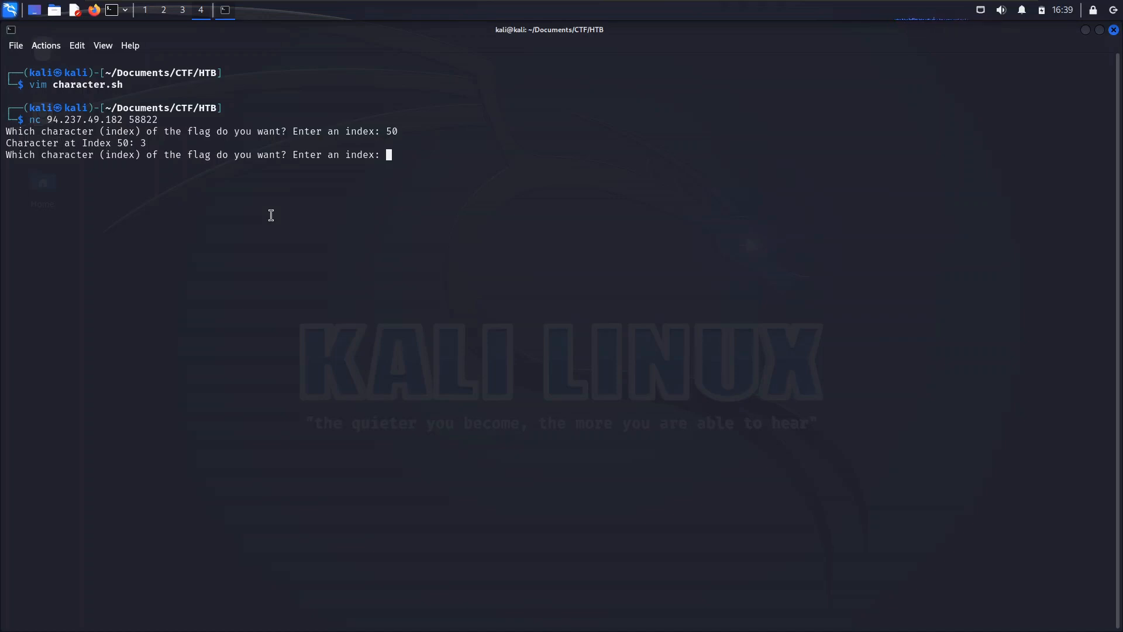
{"action": "type", "text": "100"}
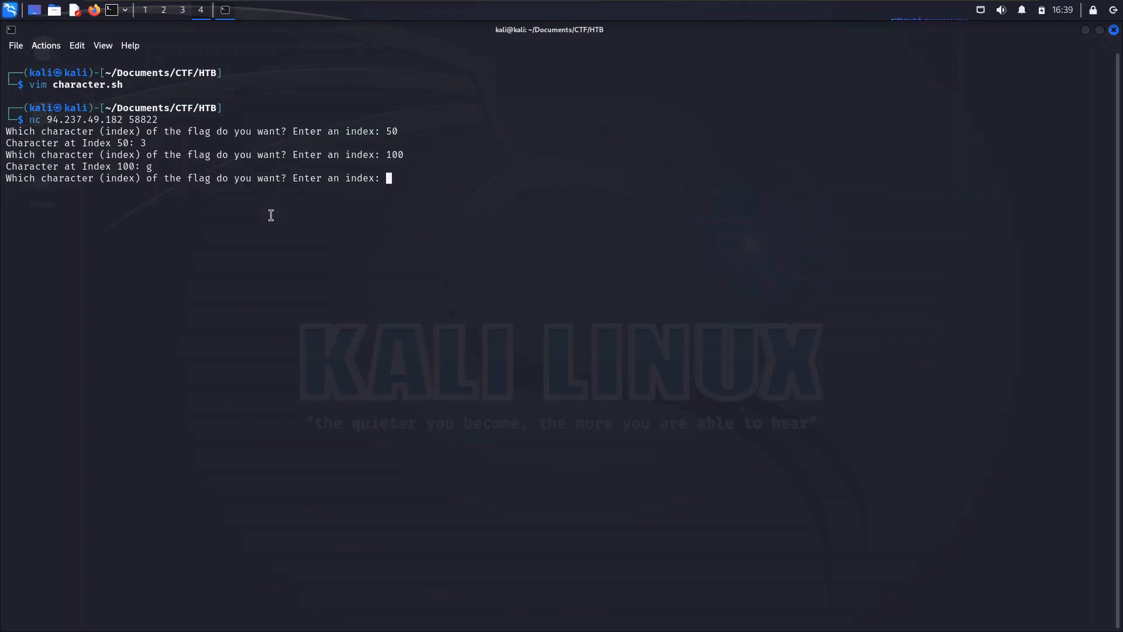
{"action": "type", "text": "110"}
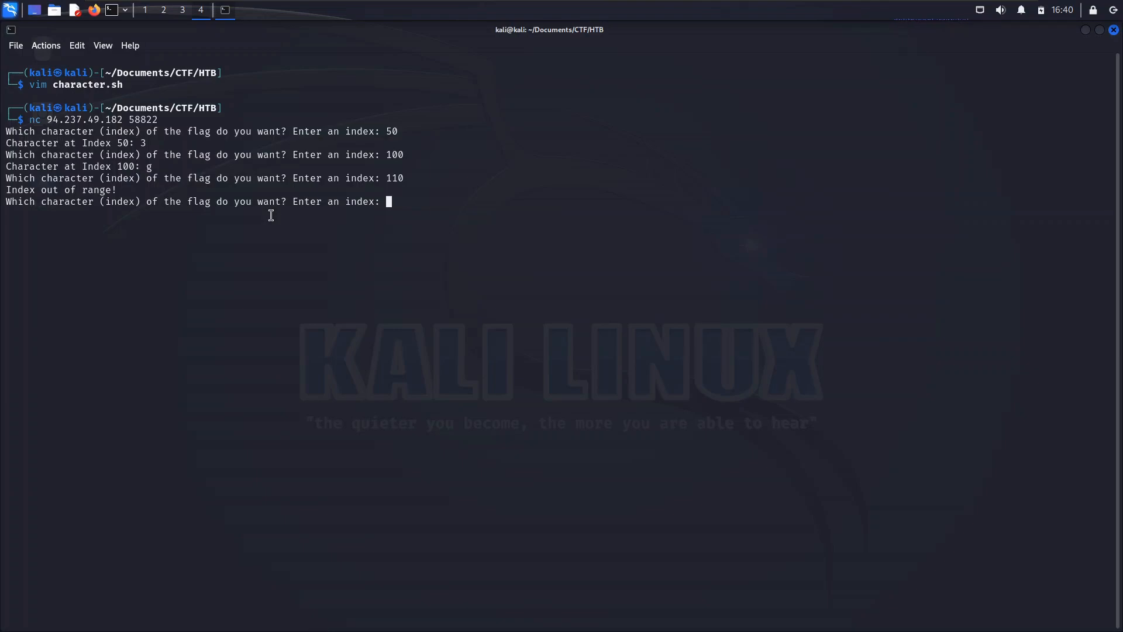
Probe indexes 105, 104 and 103, finding the closing brace at 103, then end the session.
{"action": "type", "text": "105"}
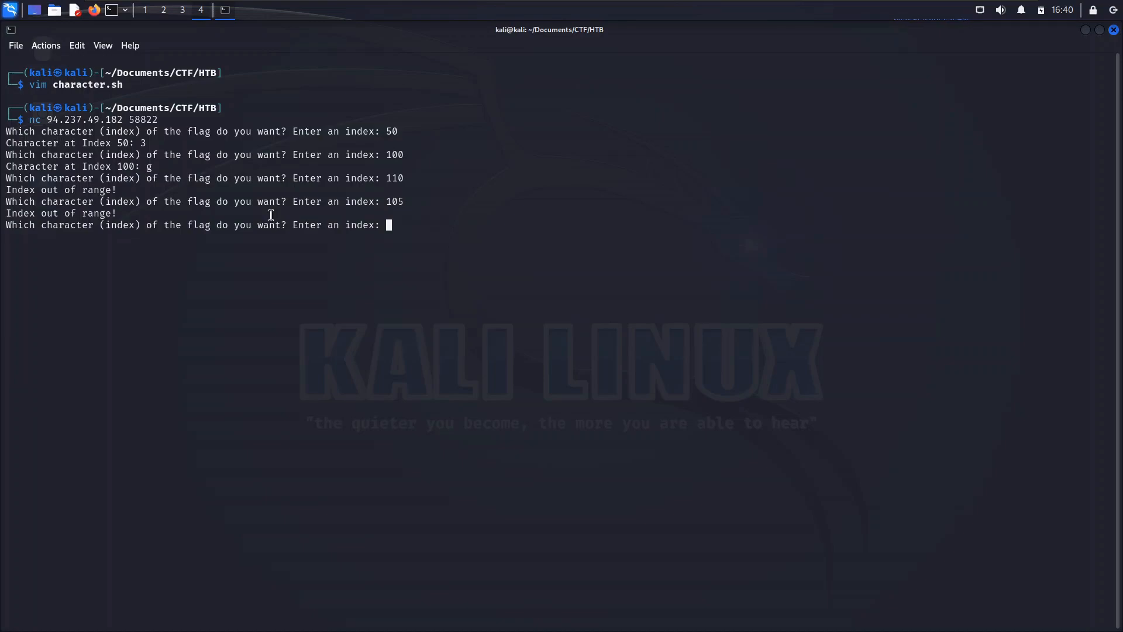
{"action": "type", "text": "104"}
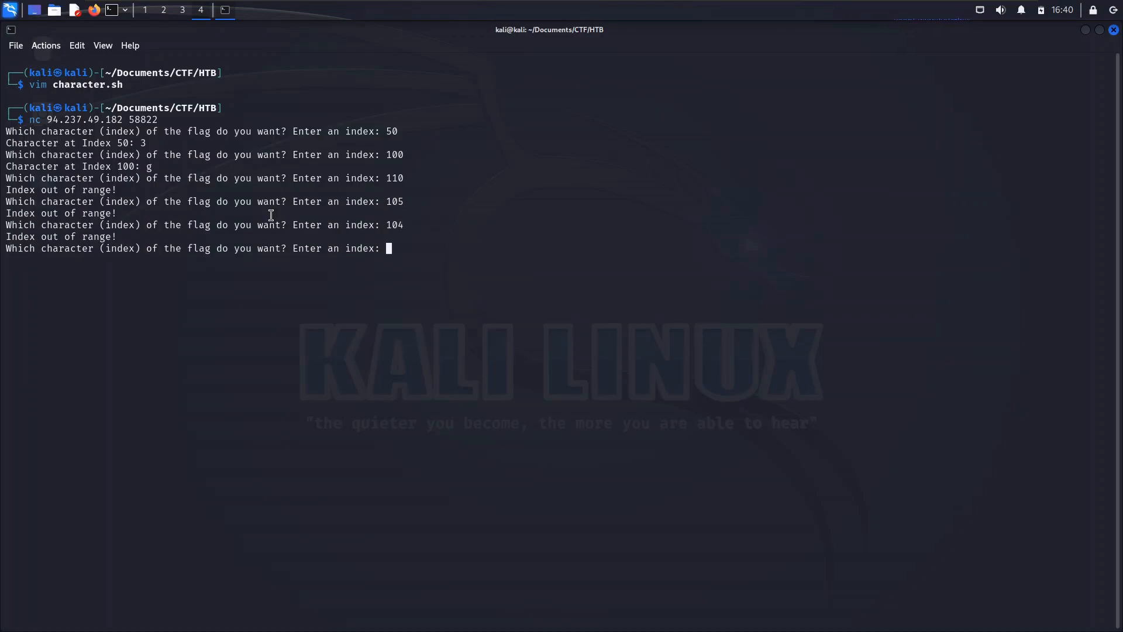
{"action": "type", "text": "103"}
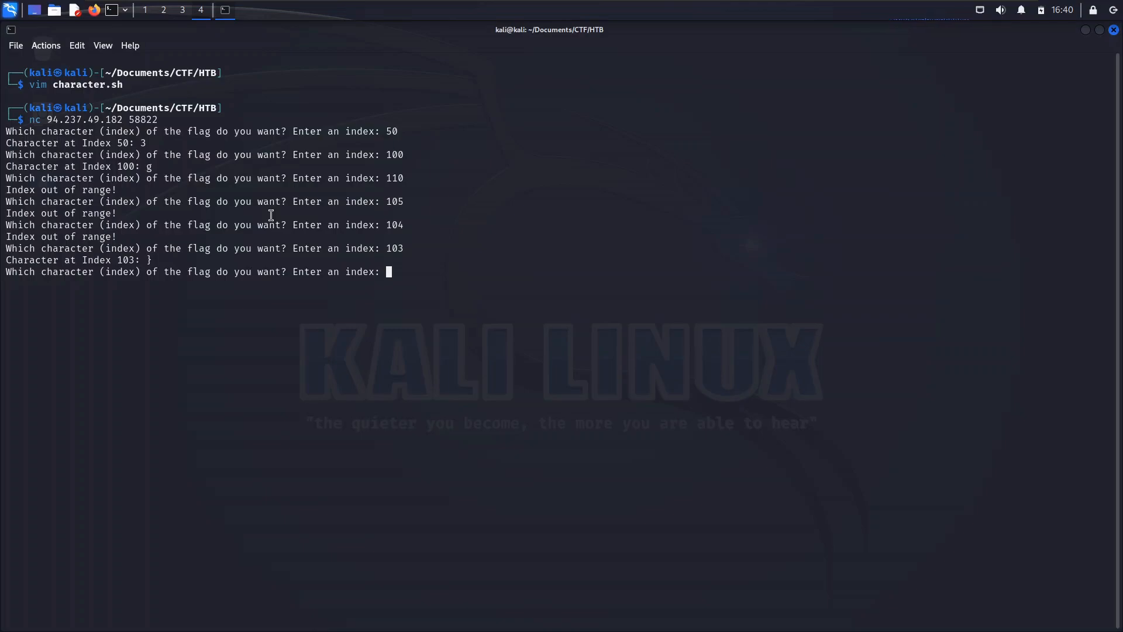
{"action": "key", "text": "ctrl+c"}
{"action": "type", "text": "vim character.sh"}
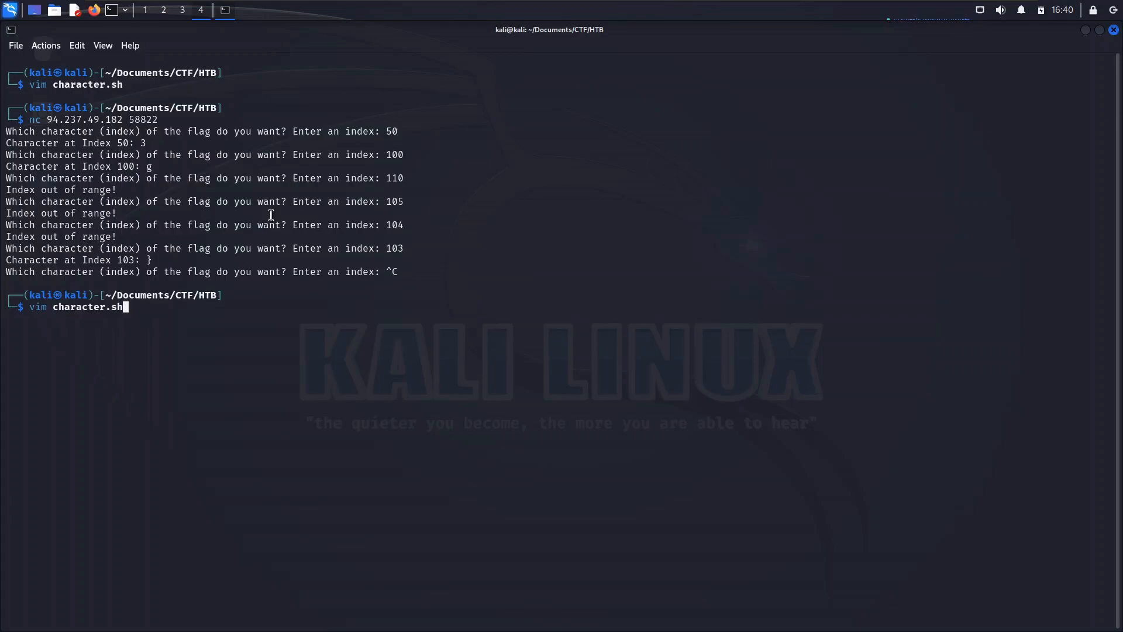
Review the 12-line character.sh script in Vim and quit without changes.
{"action": "key", "text": "Return"}
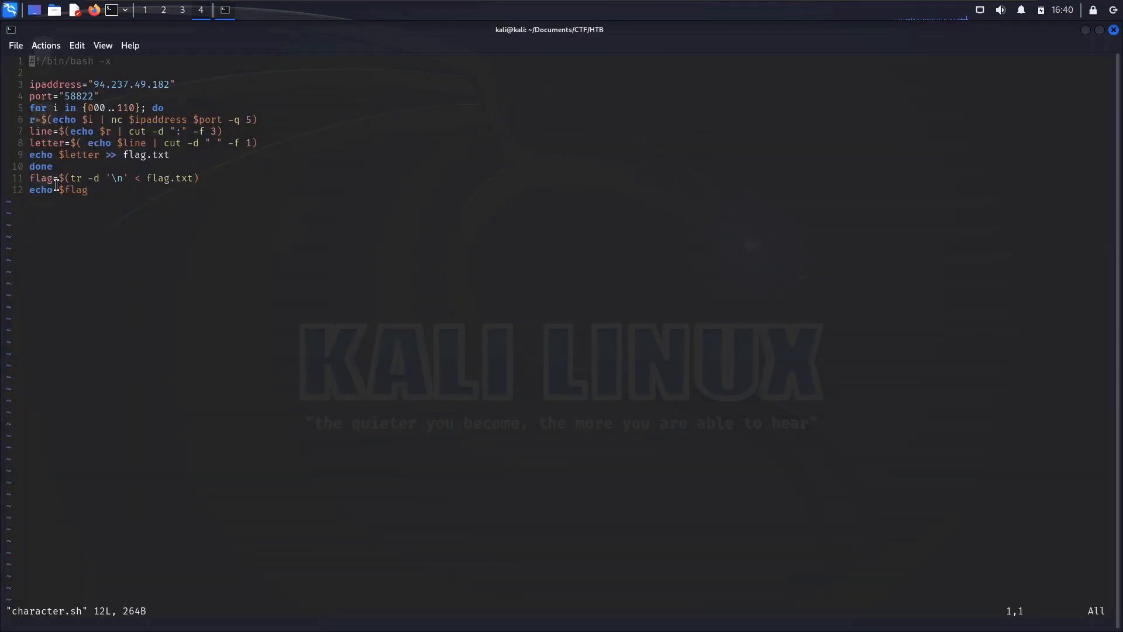
{"action": "mouse_move", "coordinate": [118, 119]}
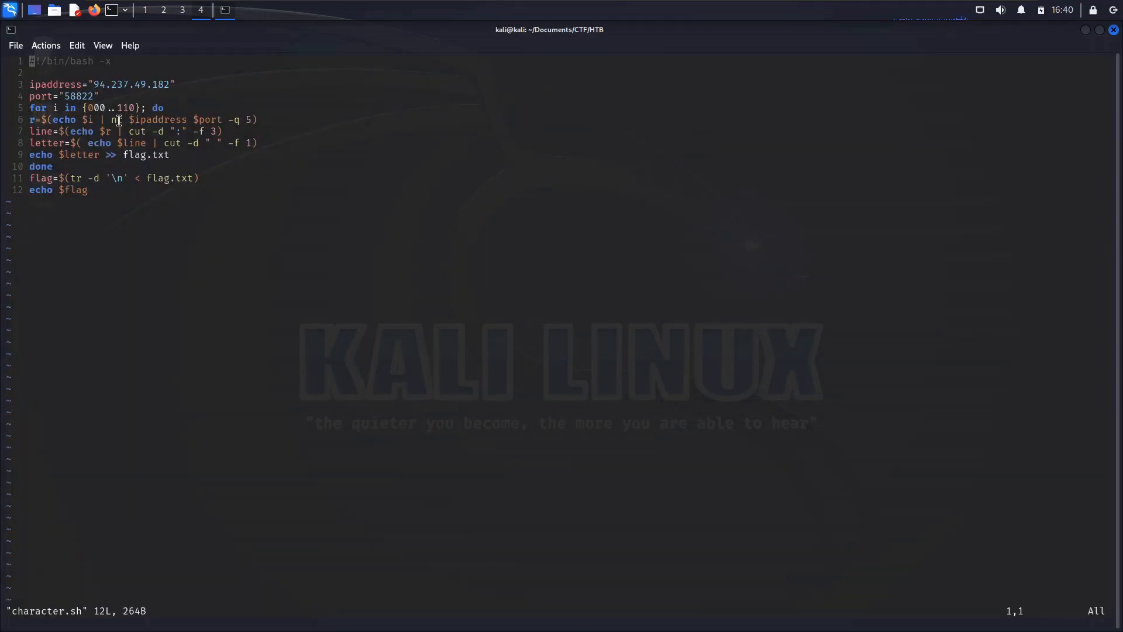
{"action": "mouse_move", "coordinate": [179, 234]}
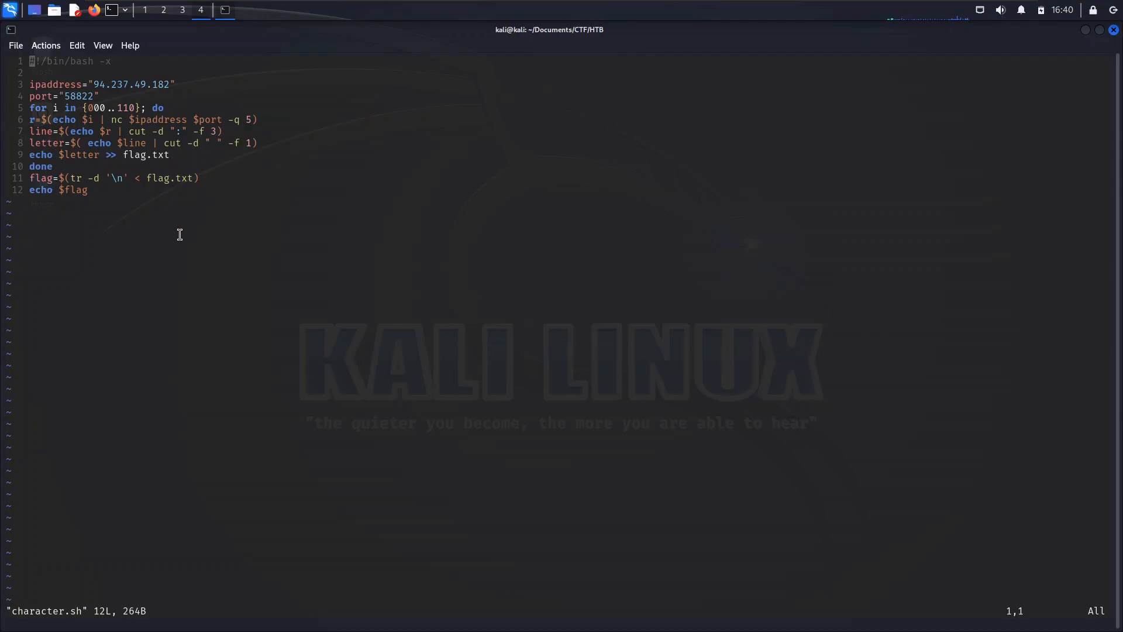
{"action": "mouse_move", "coordinate": [150, 151]}
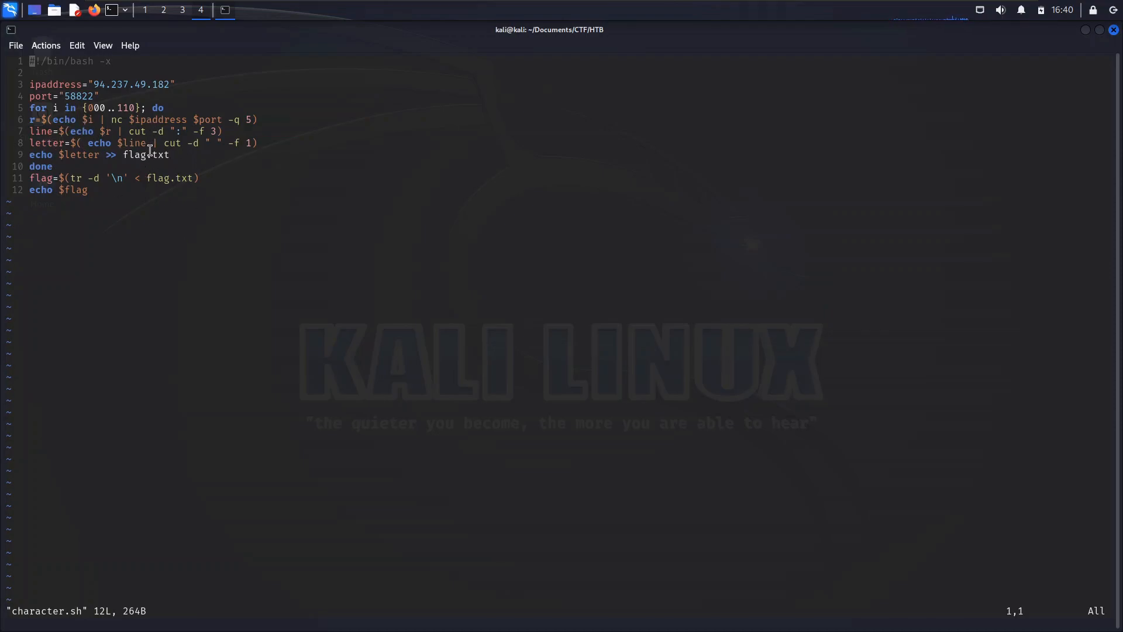
{"action": "mouse_move", "coordinate": [177, 155]}
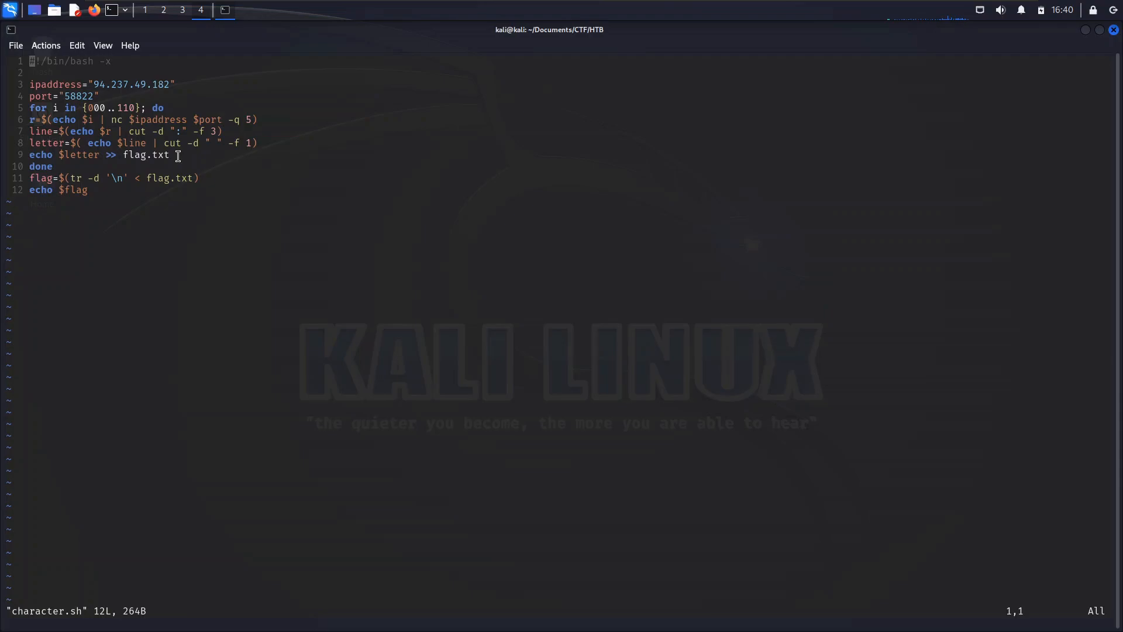
{"action": "mouse_move", "coordinate": [177, 131]}
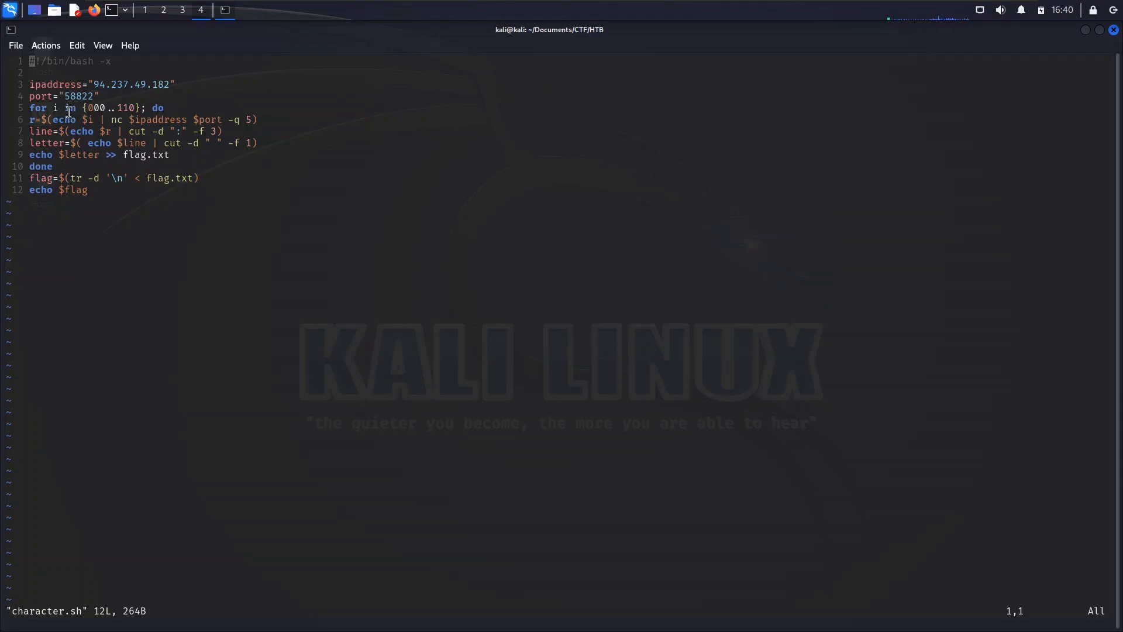
{"action": "mouse_move", "coordinate": [154, 107]}
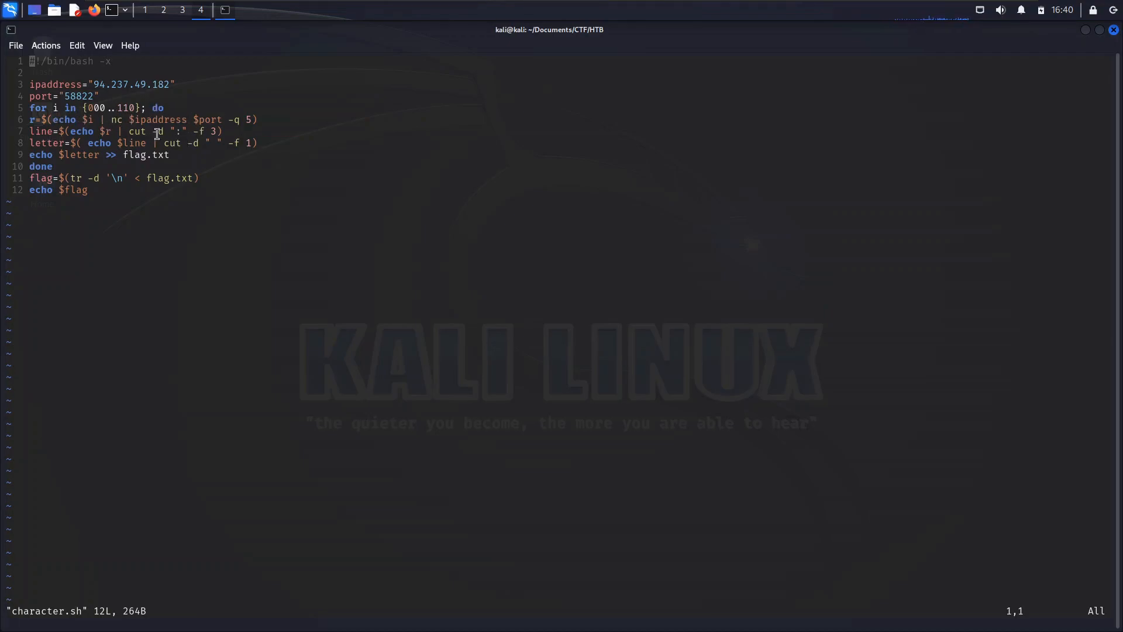
{"action": "mouse_move", "coordinate": [273, 103]}
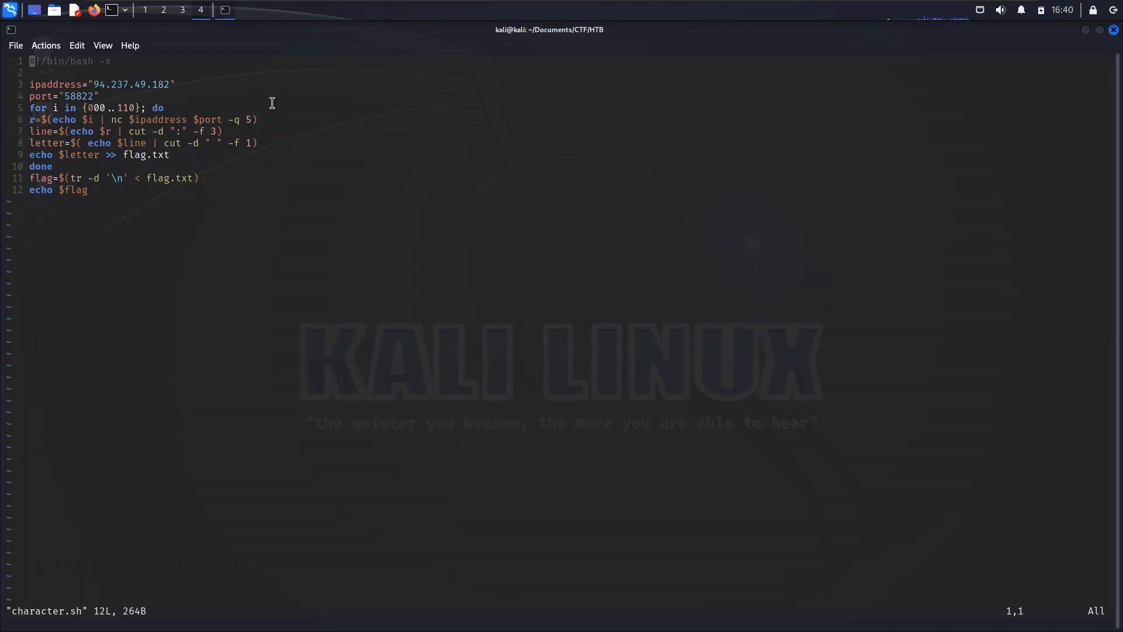
{"action": "mouse_move", "coordinate": [59, 149]}
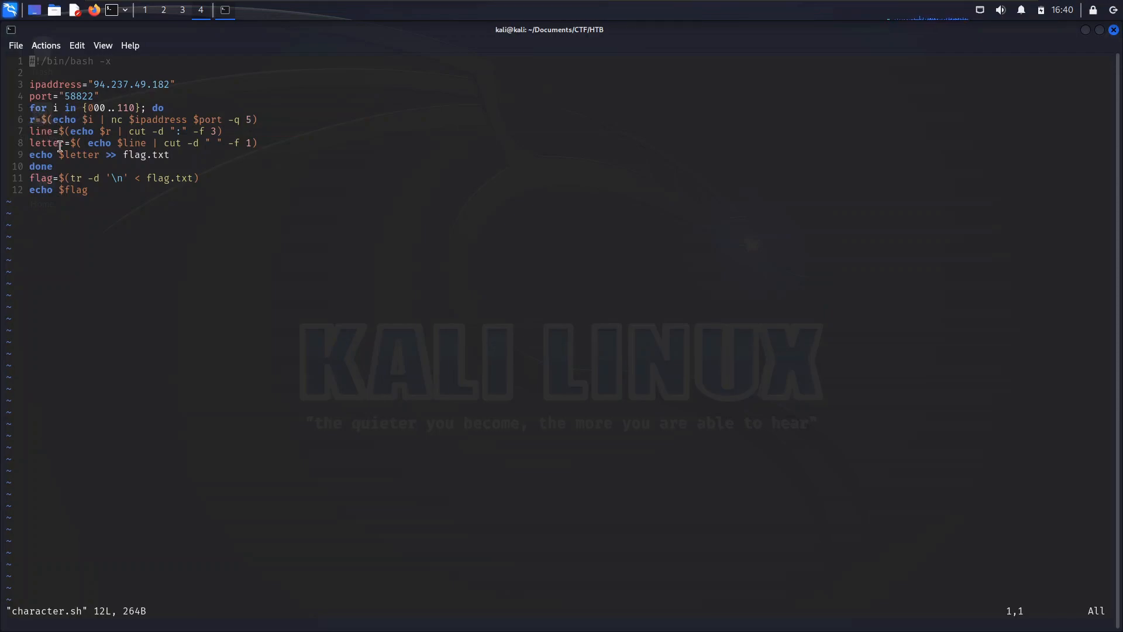
{"action": "mouse_move", "coordinate": [231, 132]}
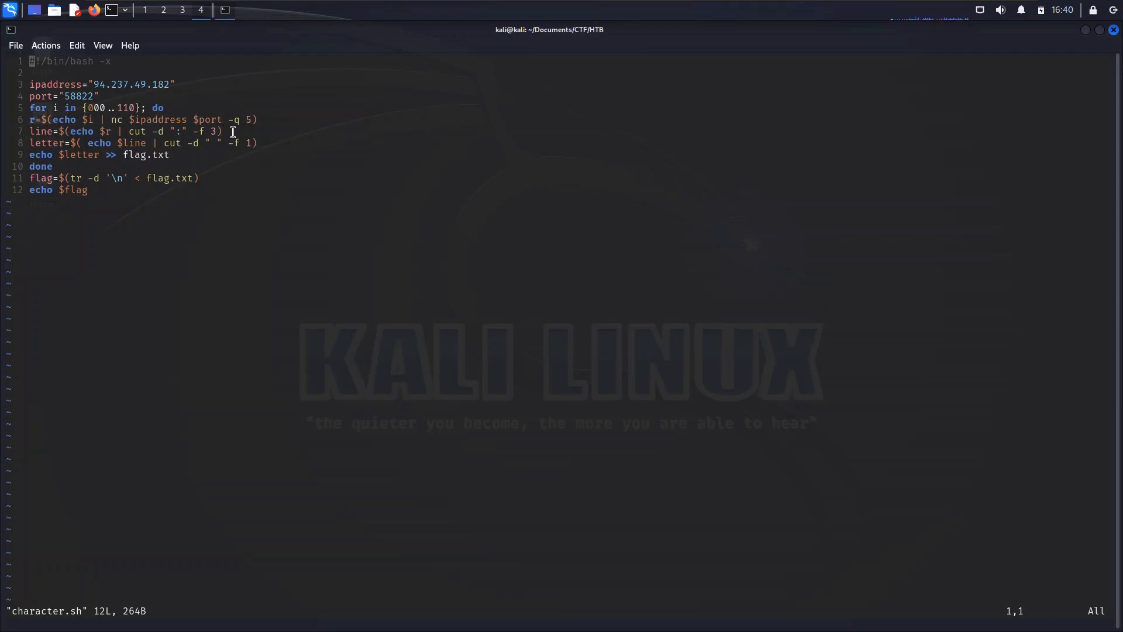
{"action": "double_click", "coordinate": [236, 119]}
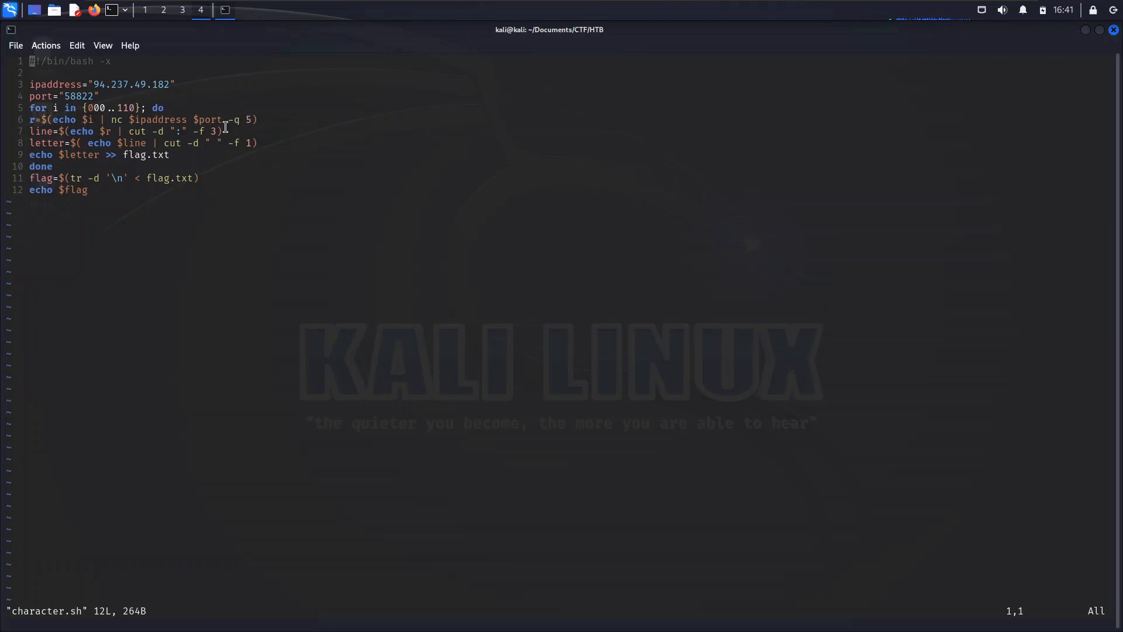
{"action": "mouse_move", "coordinate": [178, 131]}
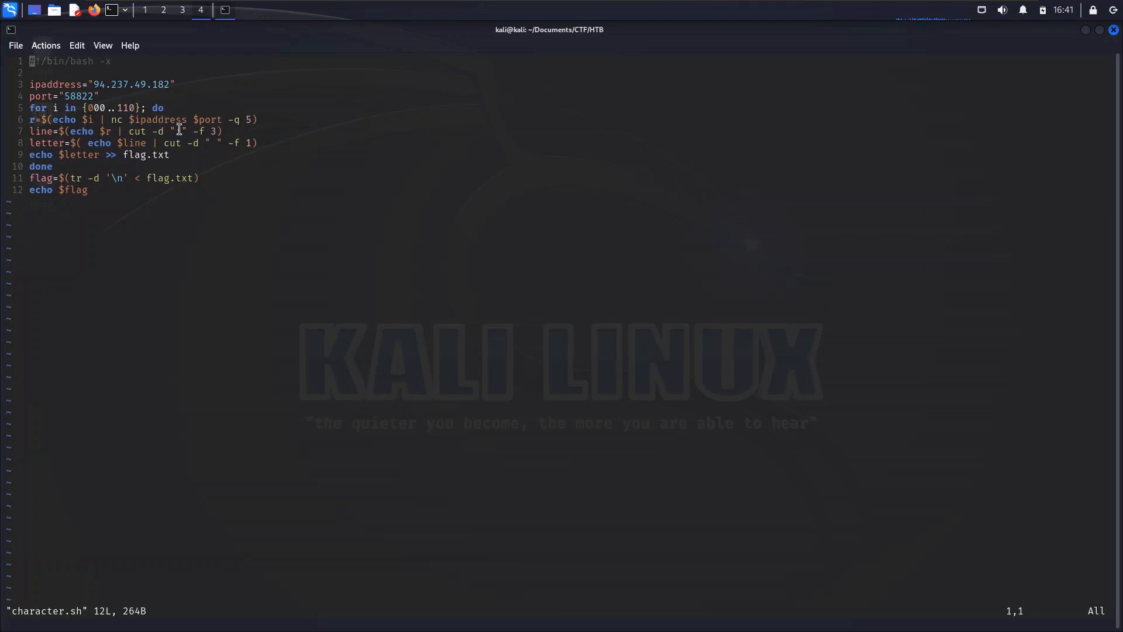
{"action": "mouse_move", "coordinate": [164, 162]}
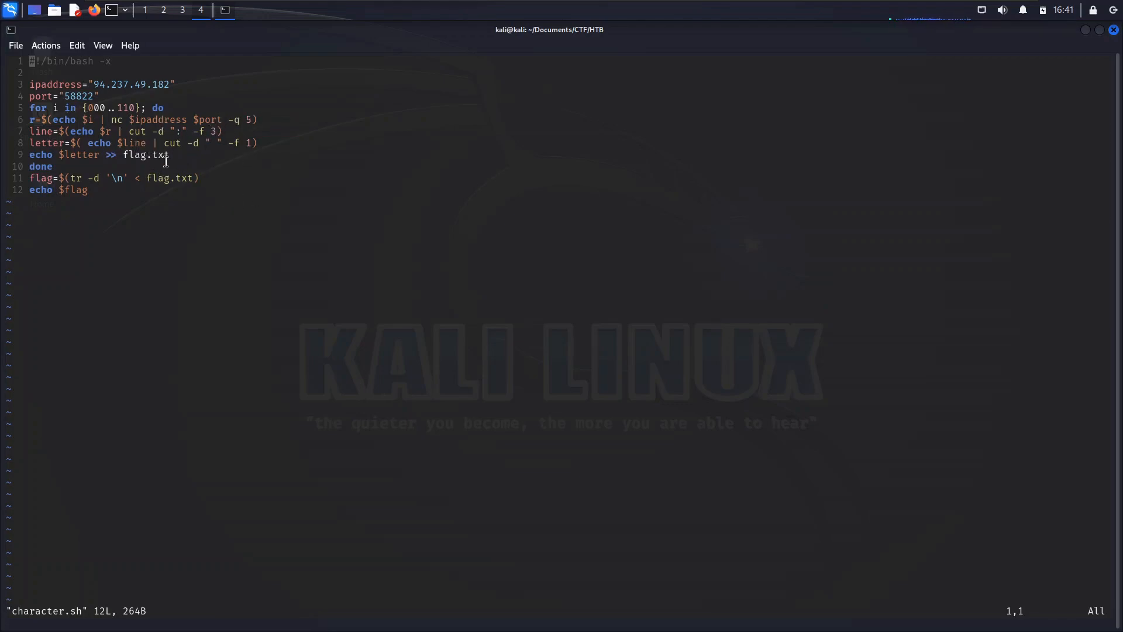
{"action": "mouse_move", "coordinate": [63, 111]}
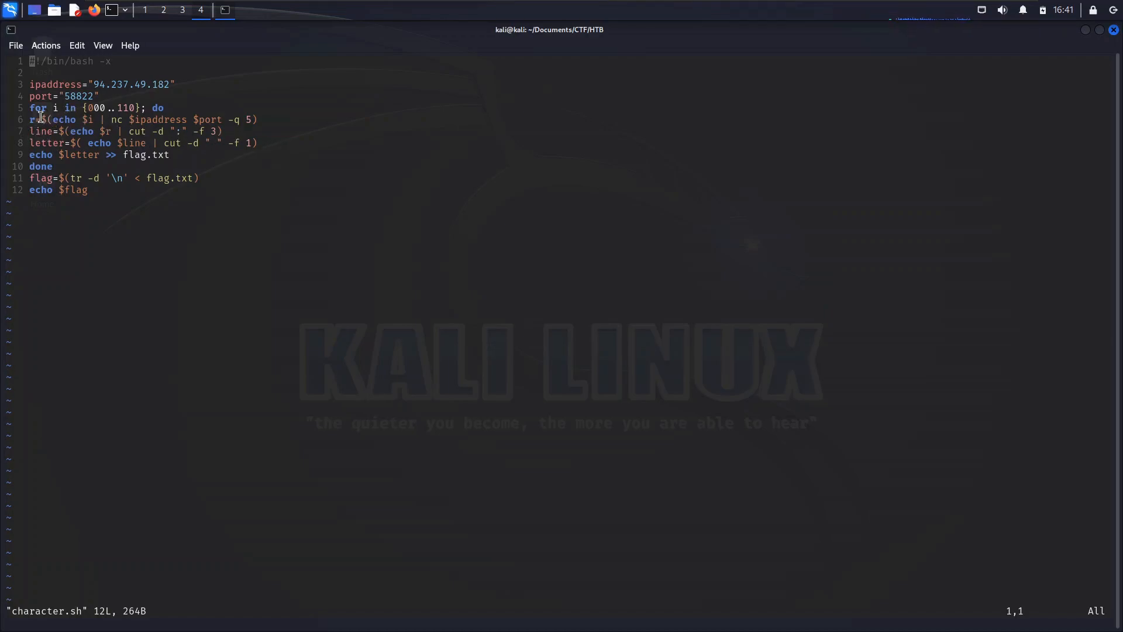
{"action": "mouse_move", "coordinate": [269, 181]}
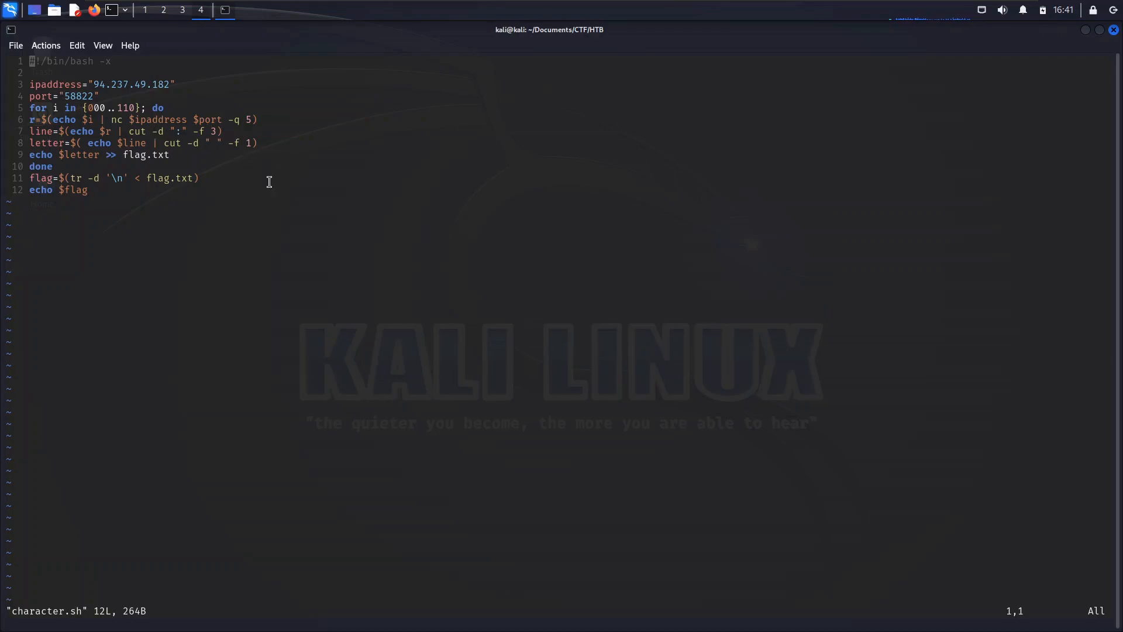
{"action": "mouse_move", "coordinate": [185, 143]}
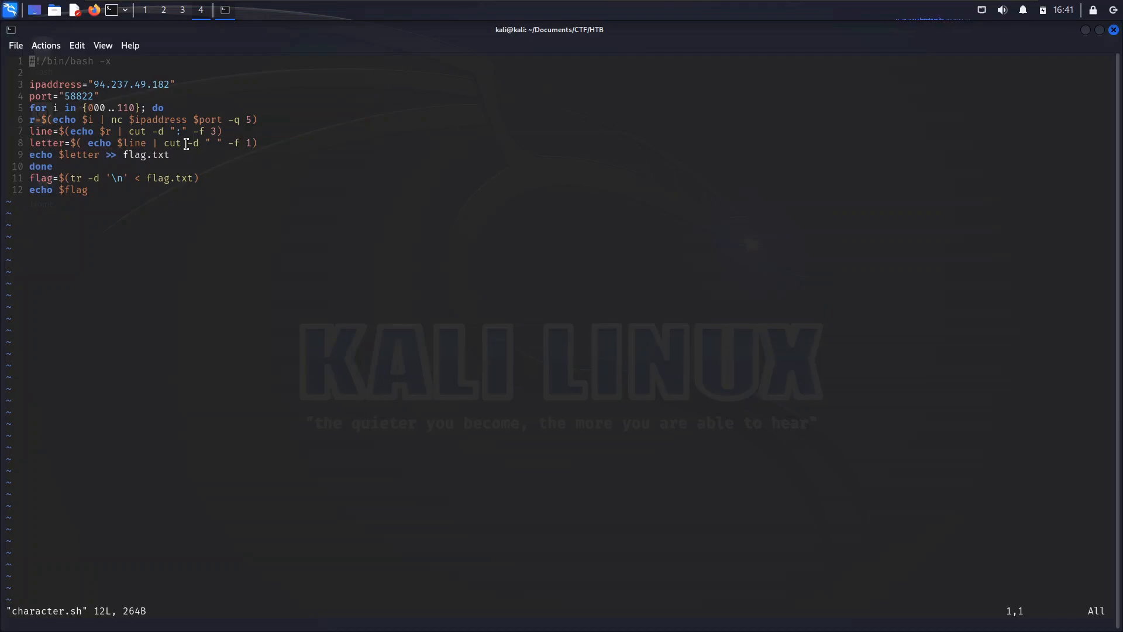
{"action": "mouse_move", "coordinate": [218, 119]}
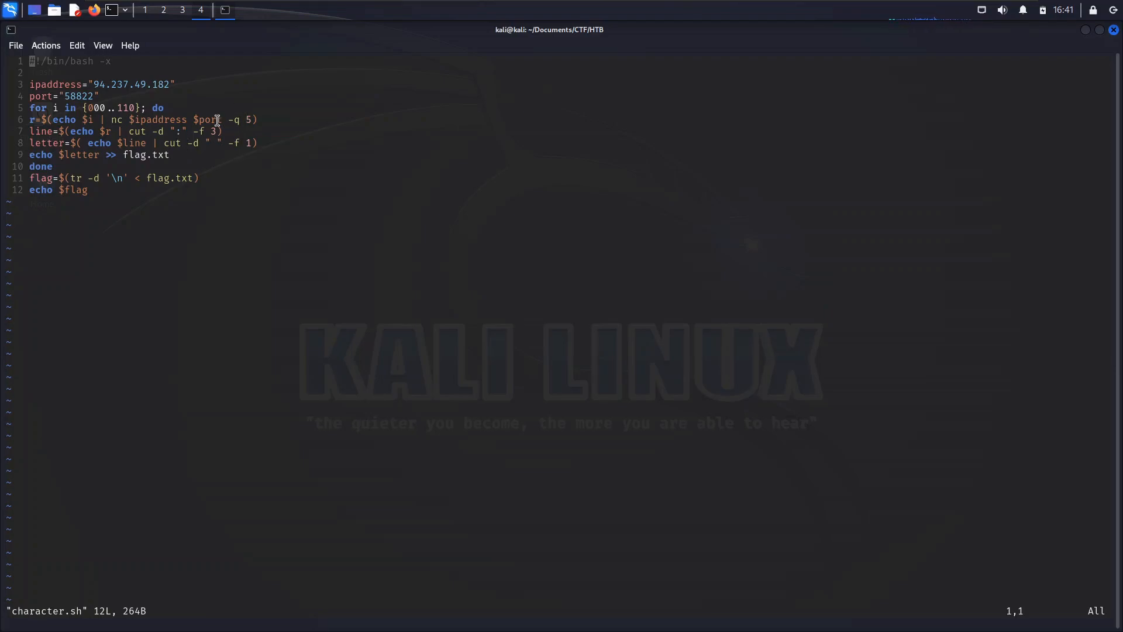
{"action": "mouse_move", "coordinate": [185, 168]}
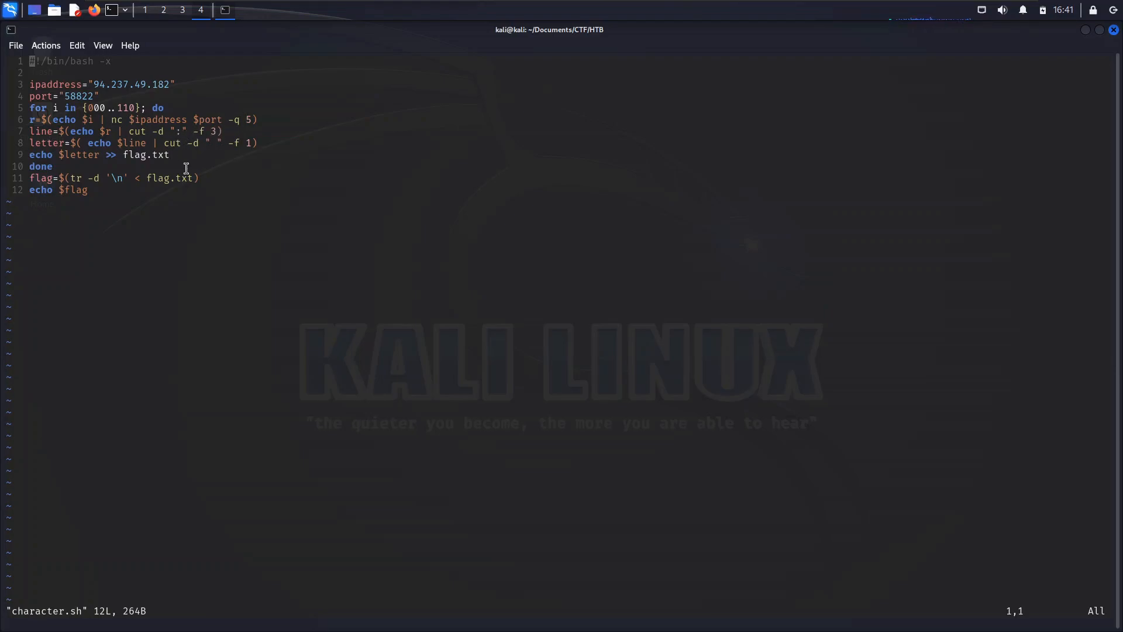
{"action": "mouse_move", "coordinate": [197, 131]}
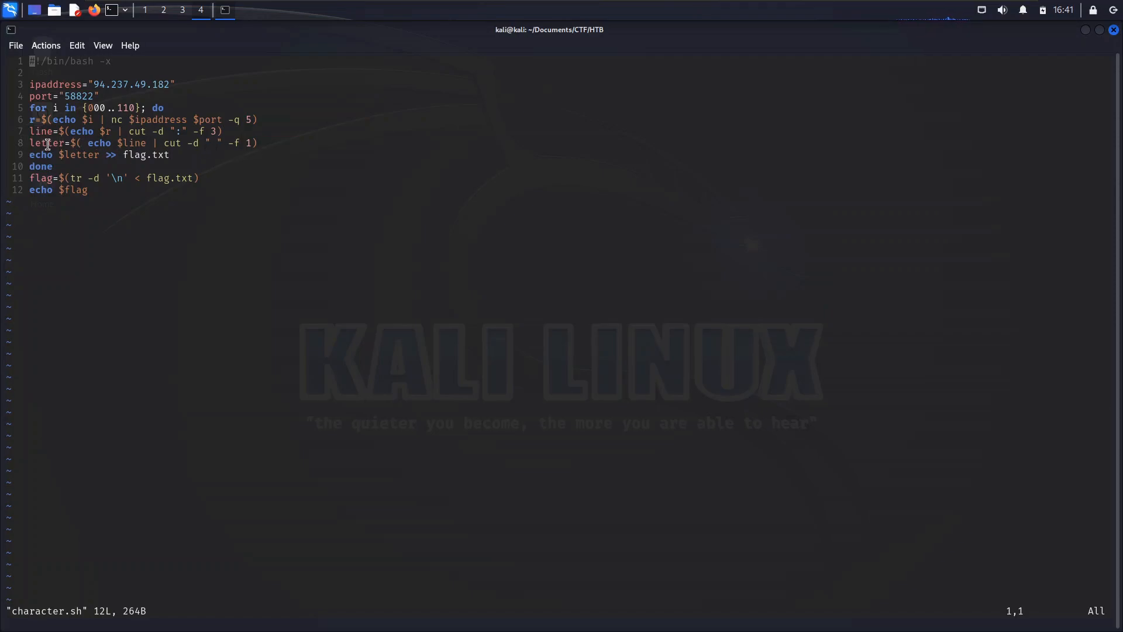
{"action": "mouse_move", "coordinate": [98, 154]}
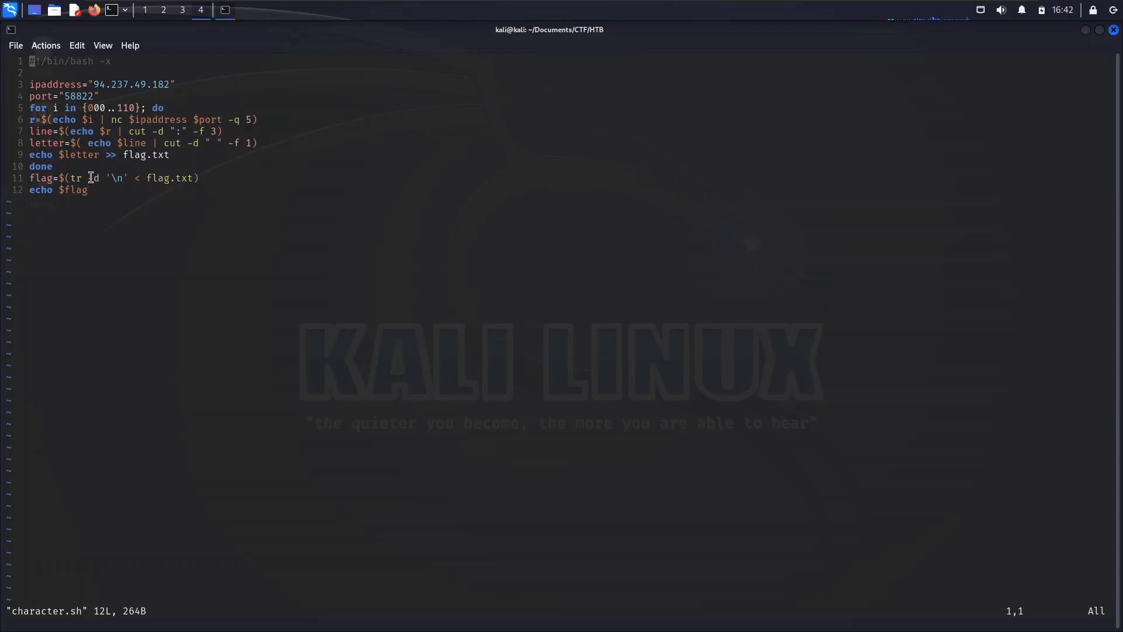
{"action": "type", "text": "-"}
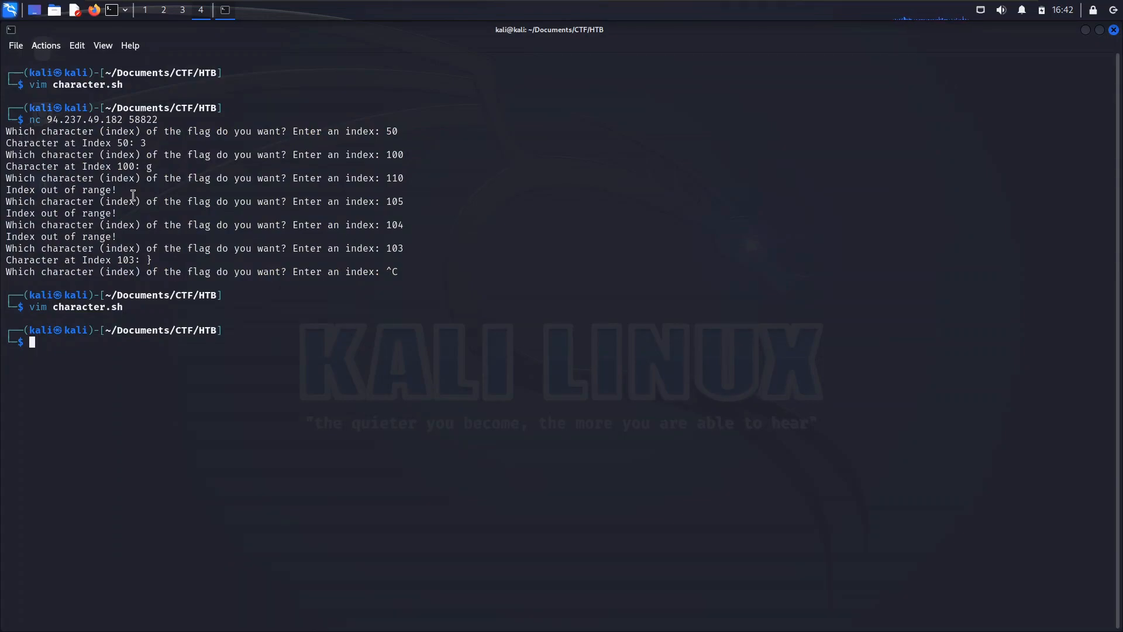
Run character.sh and follow its bash -x trace as it queries each flag index.
{"action": "type", "text": "vim character.sh"}
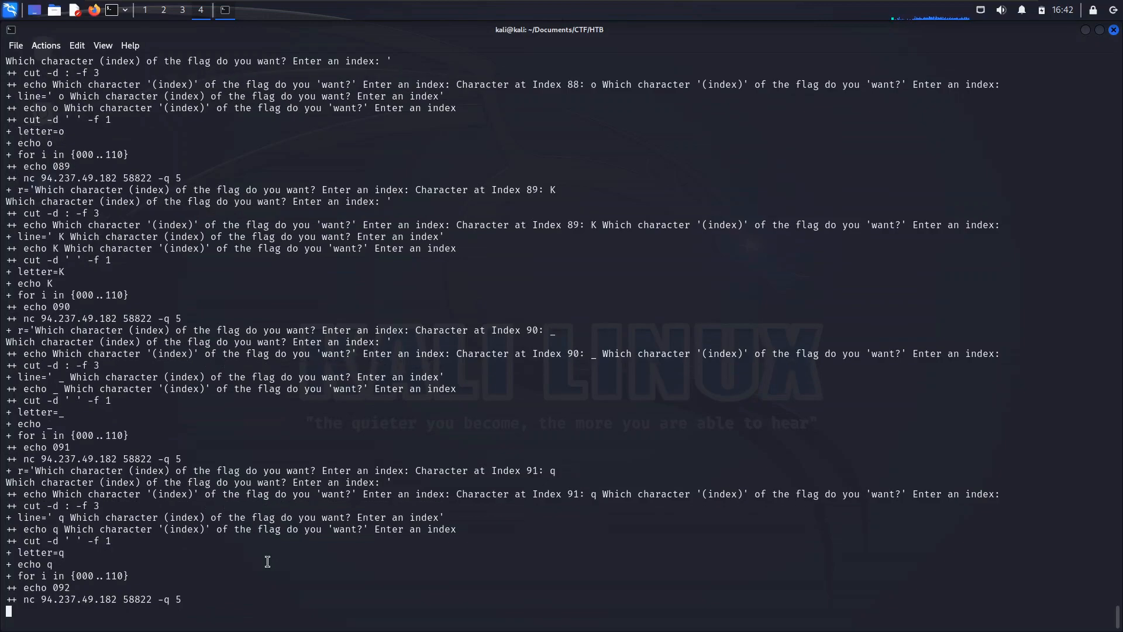
{"action": "scroll", "scroll_direction": "down", "scroll_amount": 3}
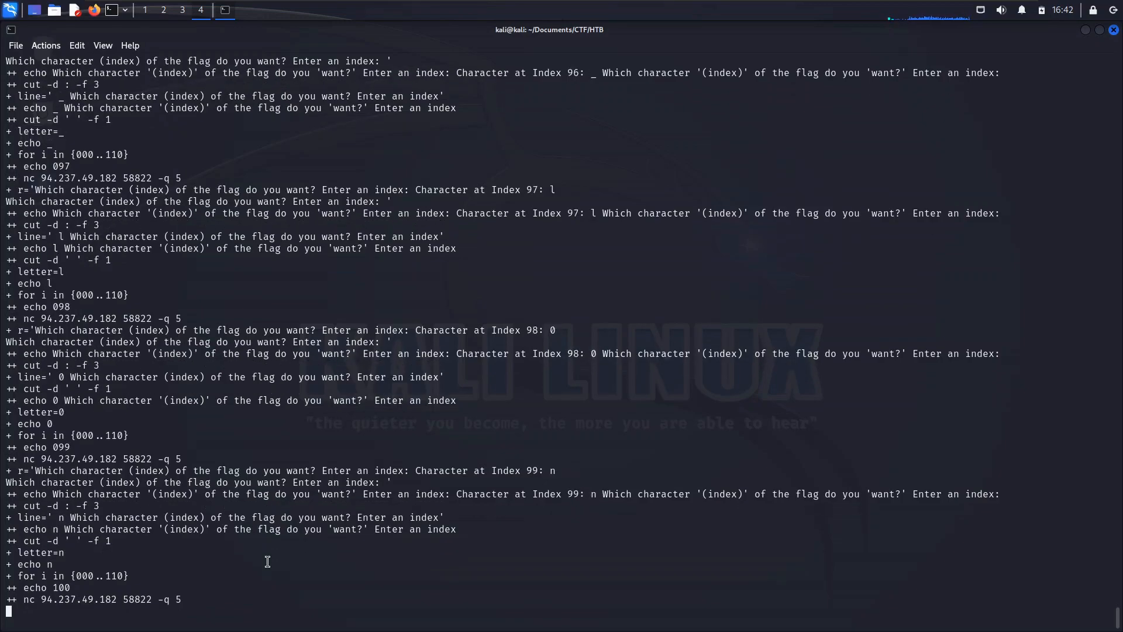